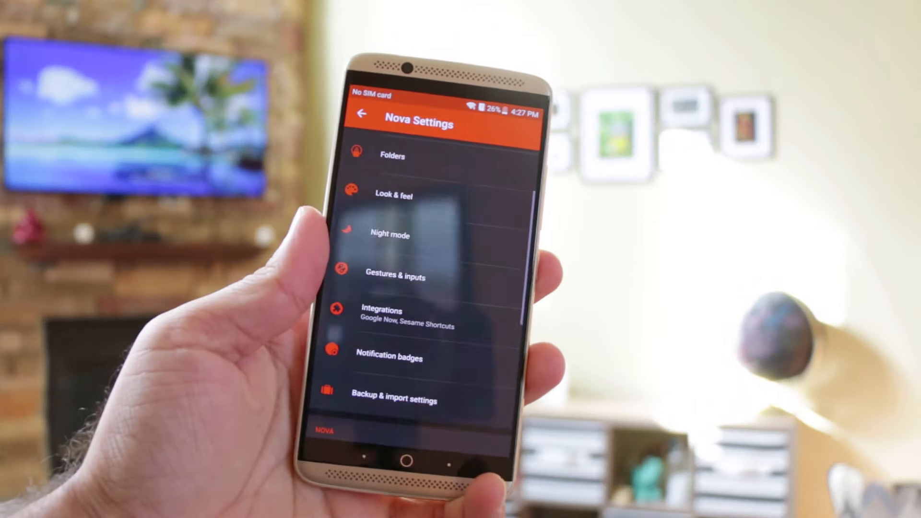
Step: Cycle the Screen effect presets, leaving saturation on Colorful and colour temperature on Cool
left_click(411, 459)
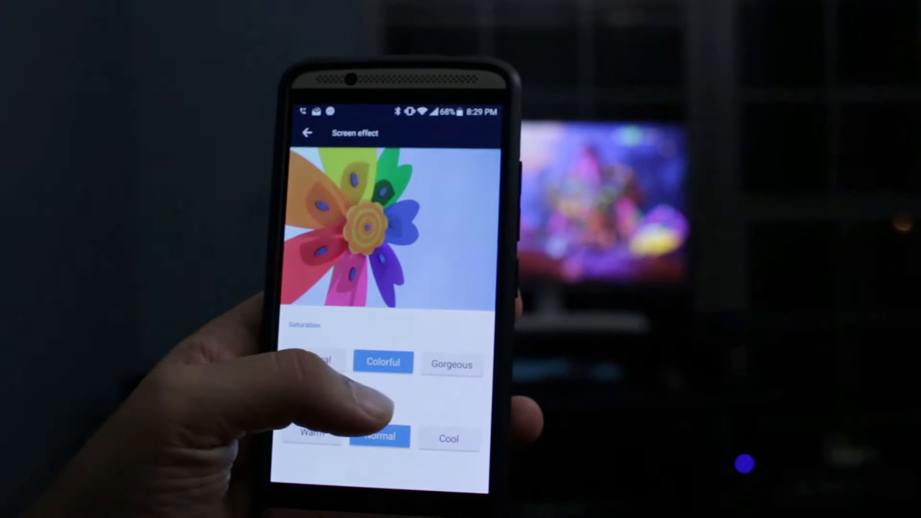
left_click(323, 360)
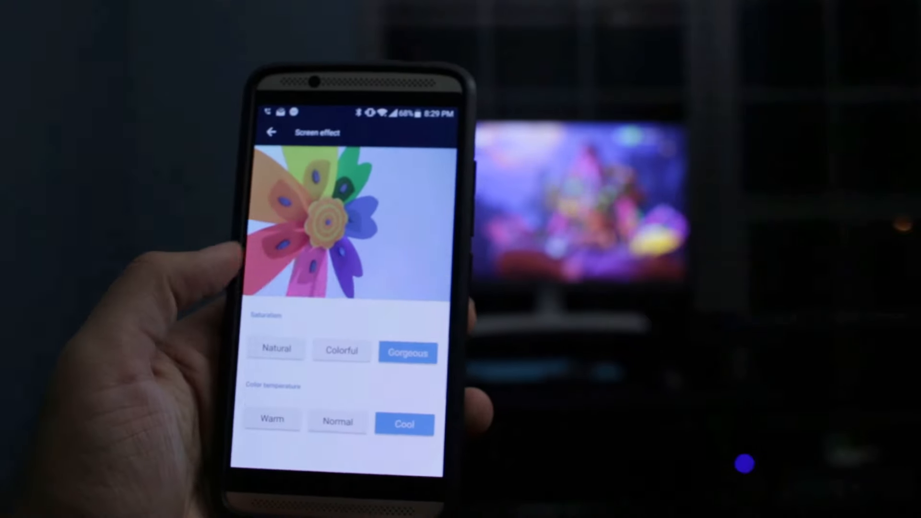
left_click(345, 354)
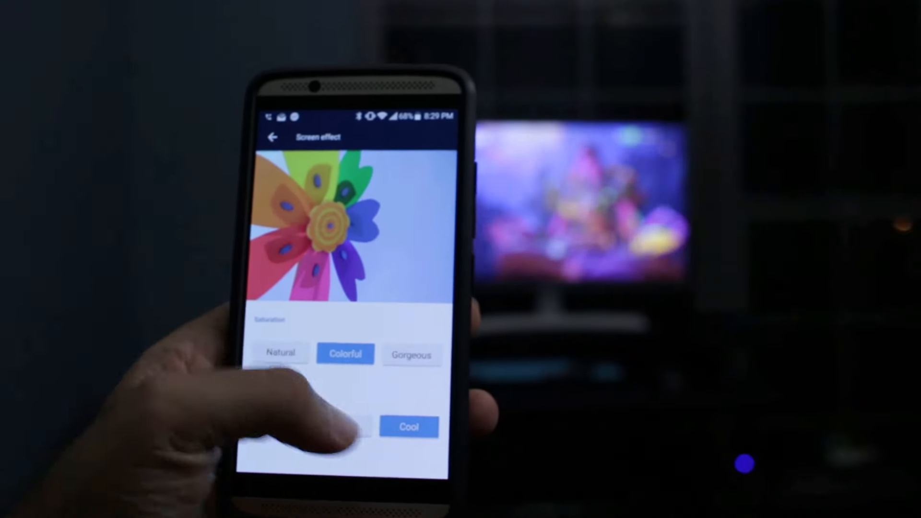
left_click(411, 354)
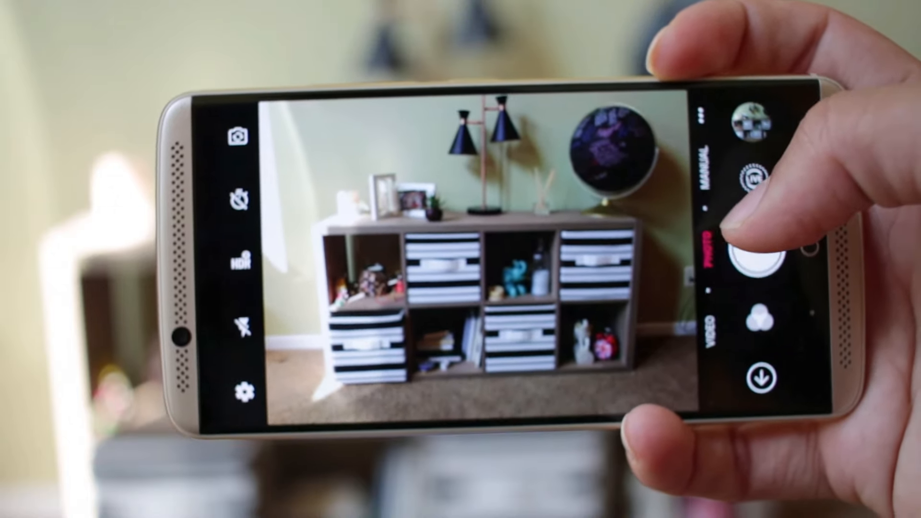
Step: Switch the camera to the front-facing selfie lens in video mode, ready to record
left_click(714, 320)
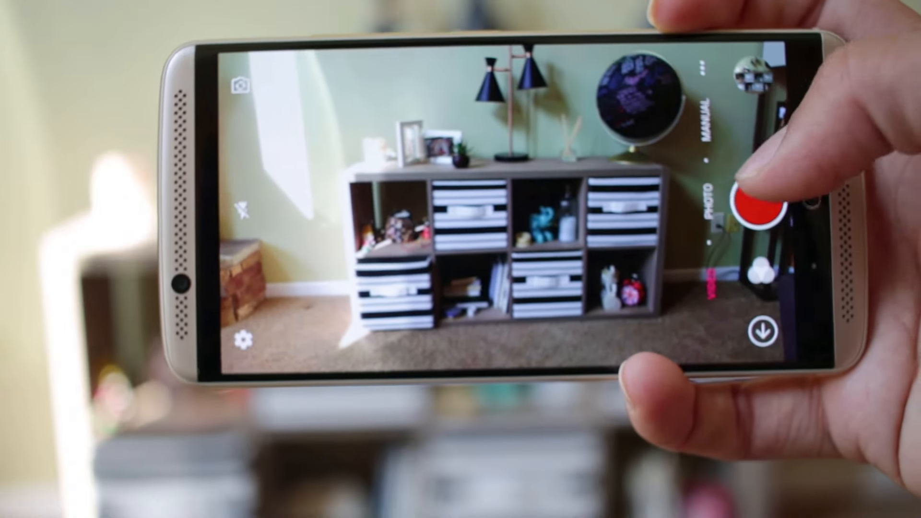
left_click(755, 204)
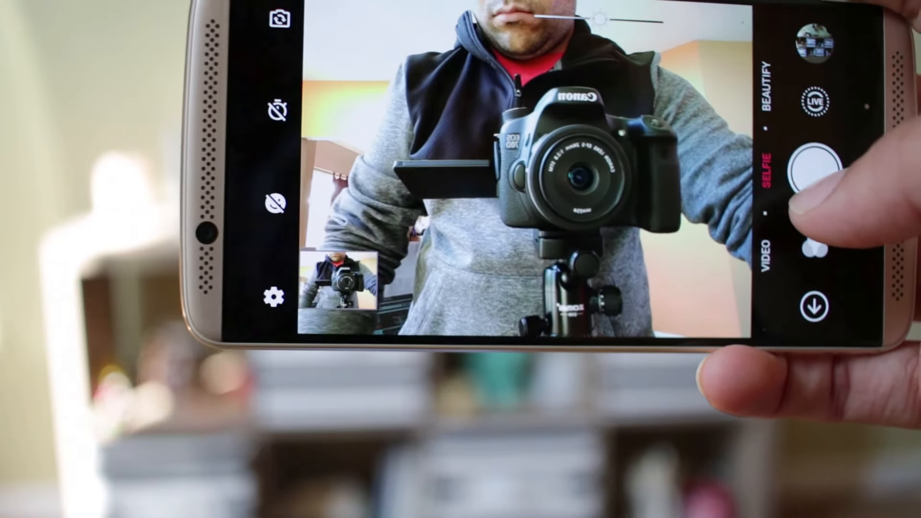
left_click(812, 155)
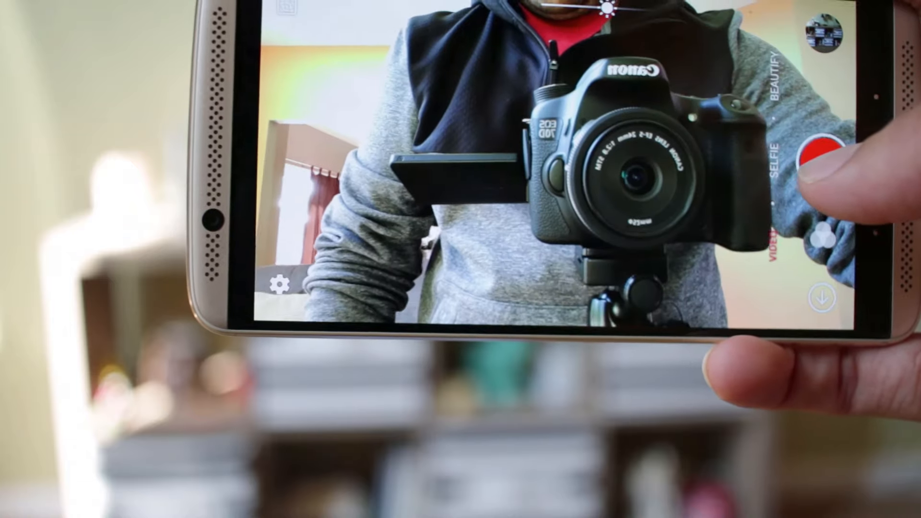